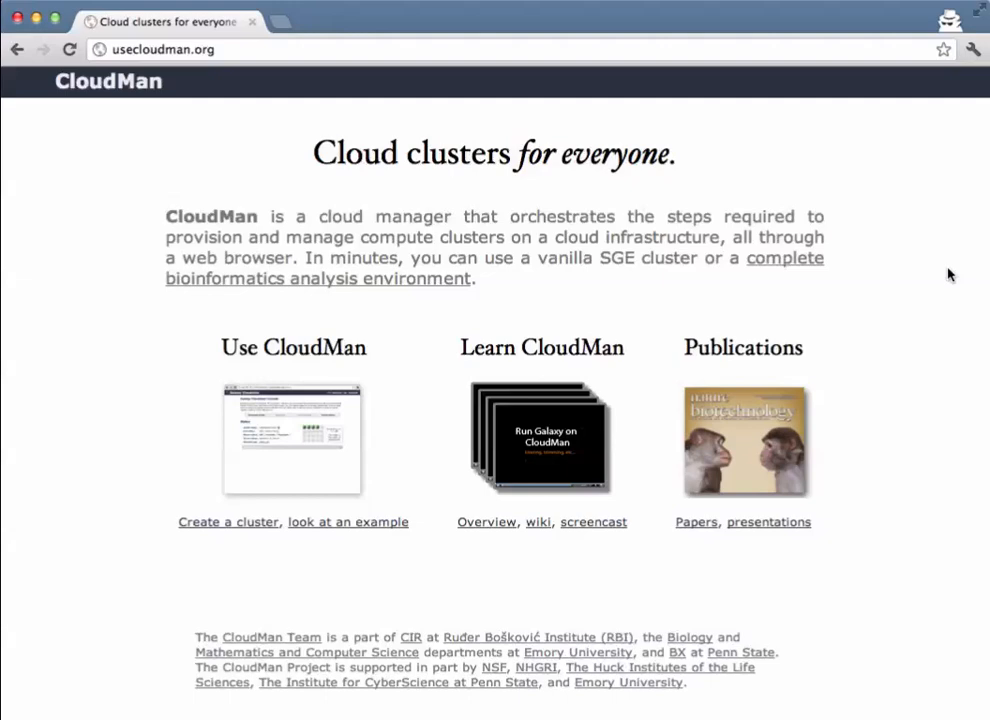
Go to the 'Create a cluster' page from usecloudman.org
{"action": "left_click", "coordinate": [228, 522]}
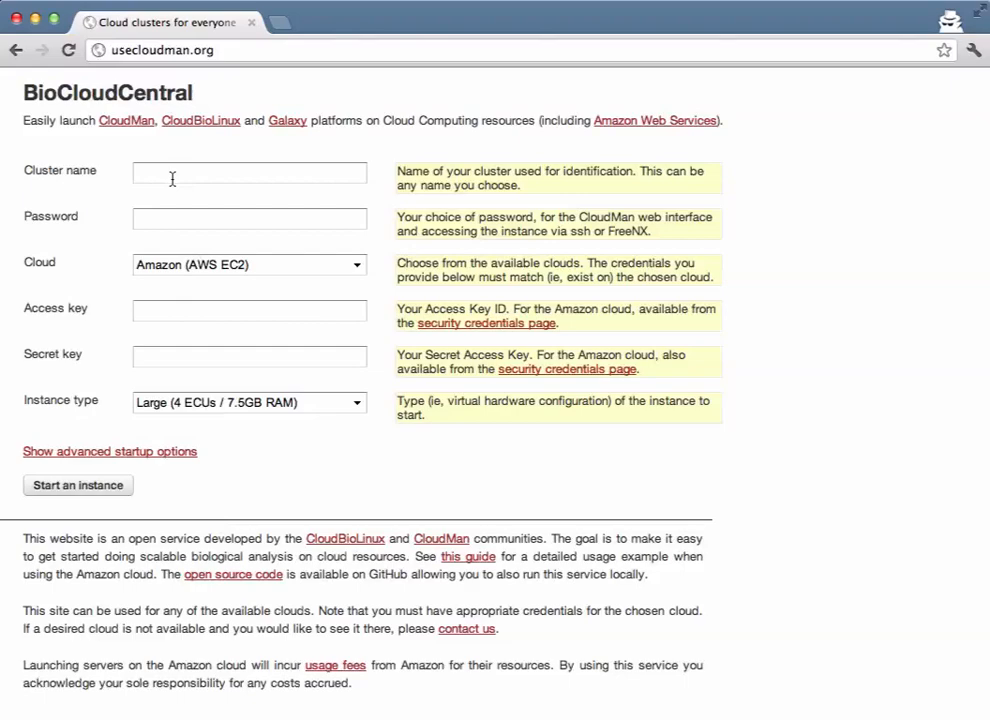
Enter 'Screencast demo' as the cluster name
{"action": "type", "text": "S"}
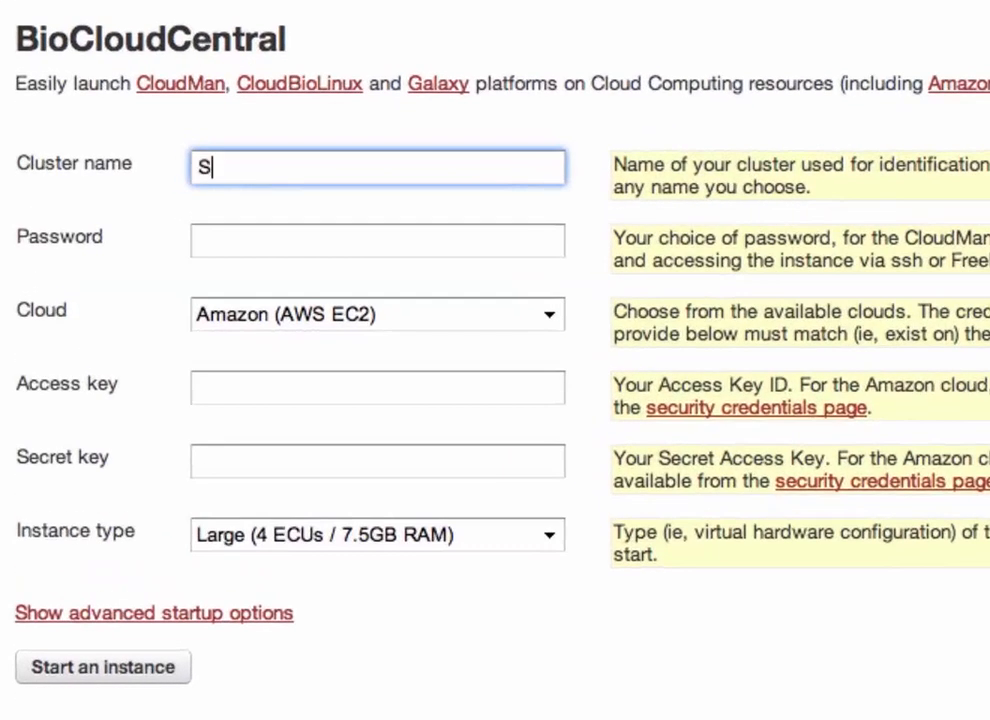
{"action": "type", "text": "creencast"}
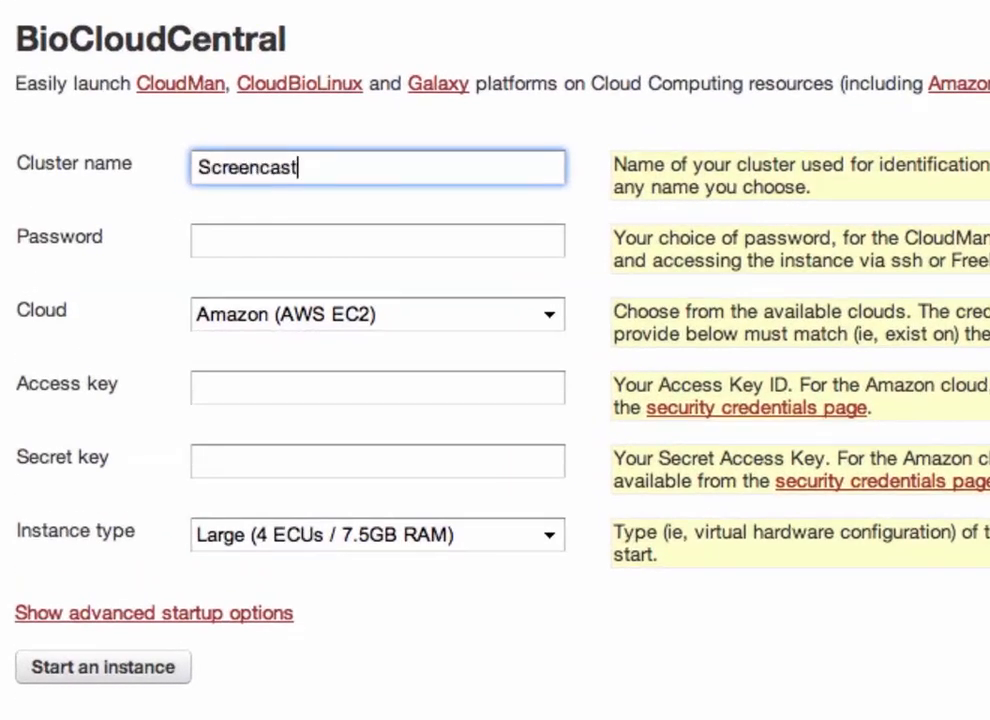
{"action": "type", "text": "demo"}
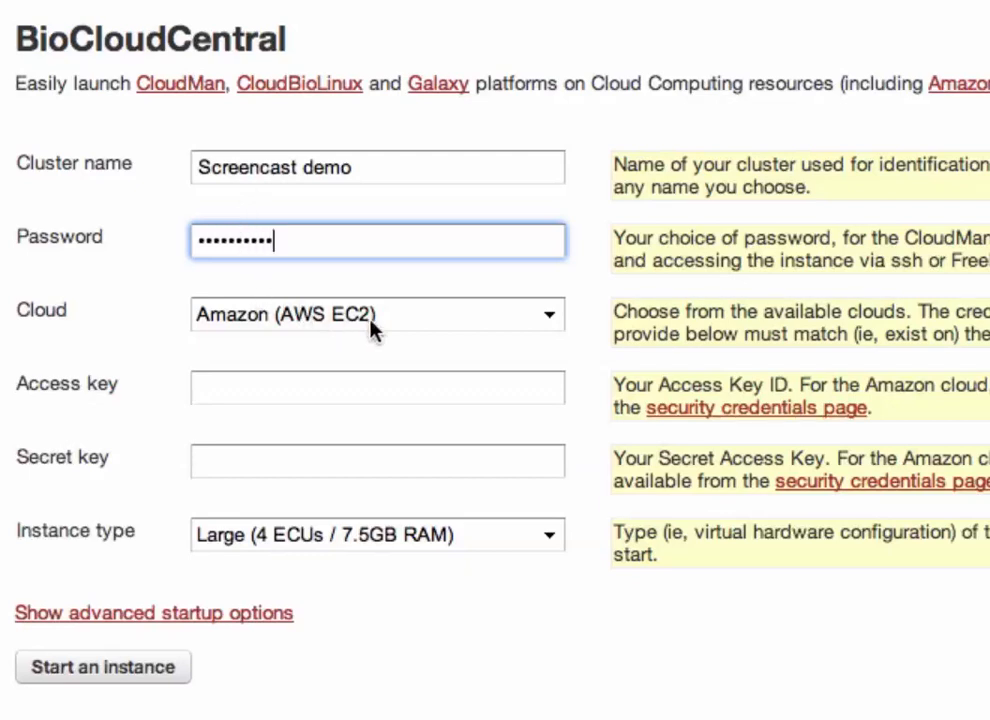
{"action": "mouse_move", "coordinate": [436, 316]}
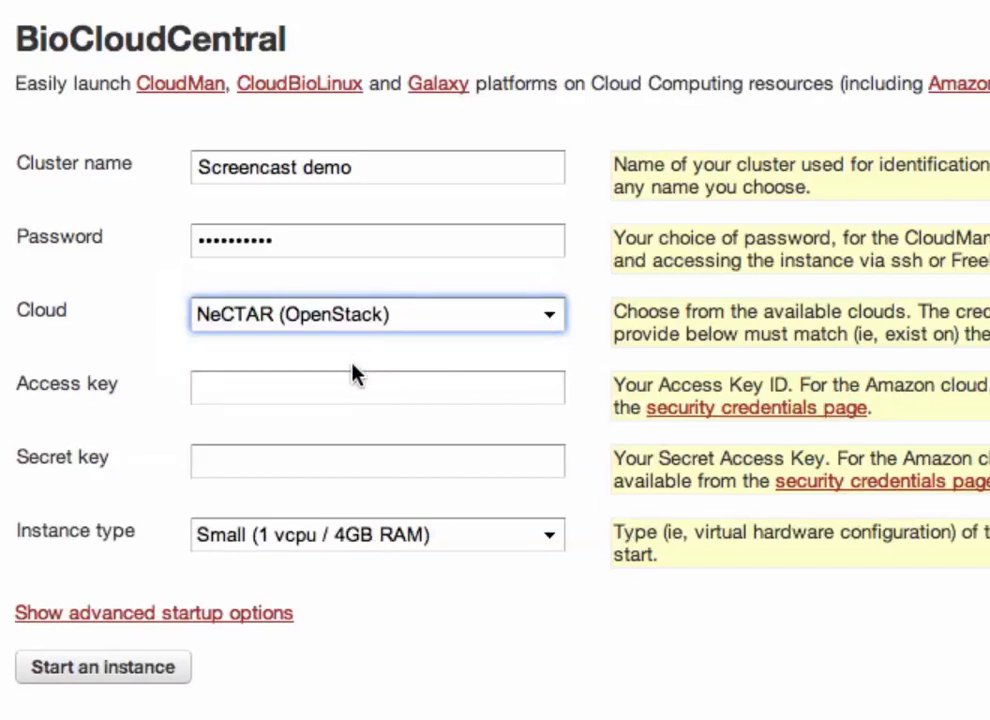
{"action": "left_click", "coordinate": [376, 388]}
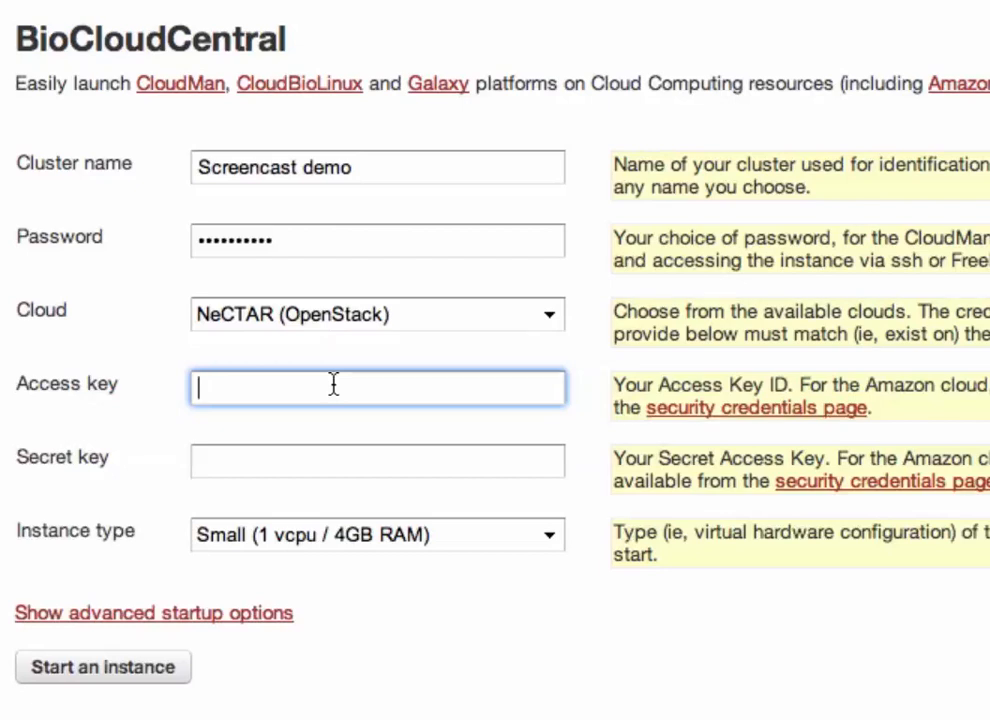
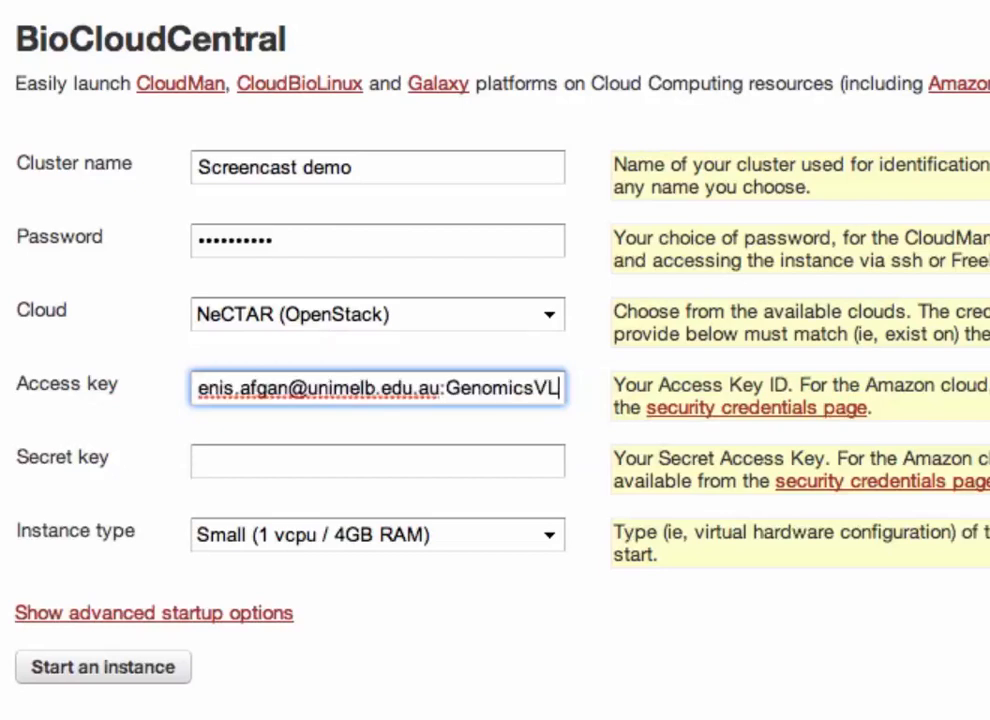
{"action": "left_click", "coordinate": [378, 460]}
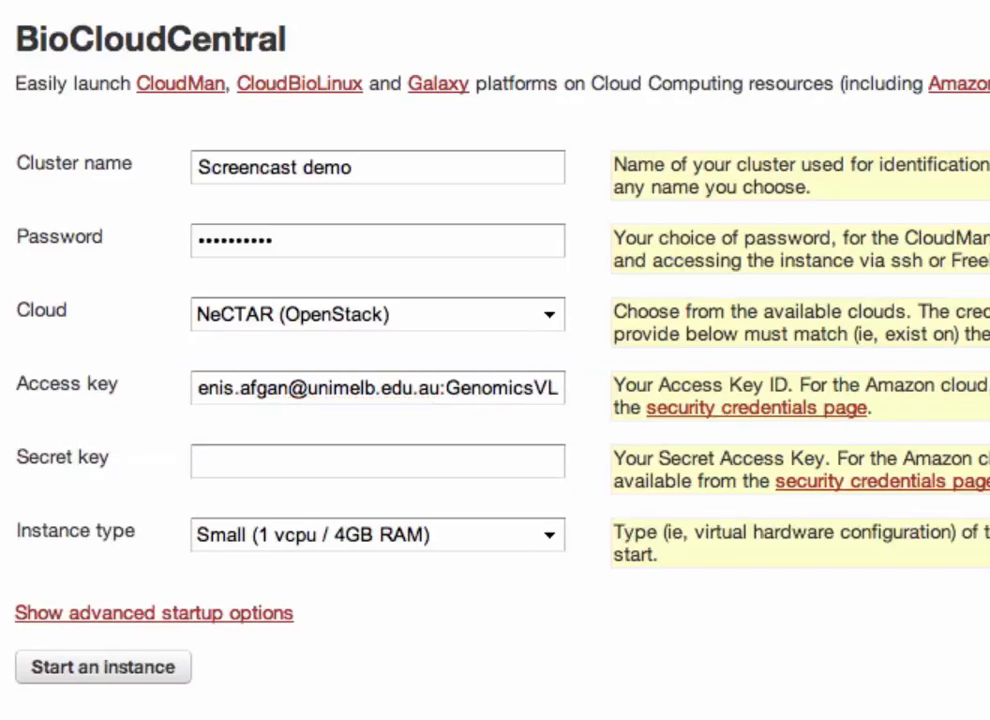
{"action": "left_click", "coordinate": [376, 460]}
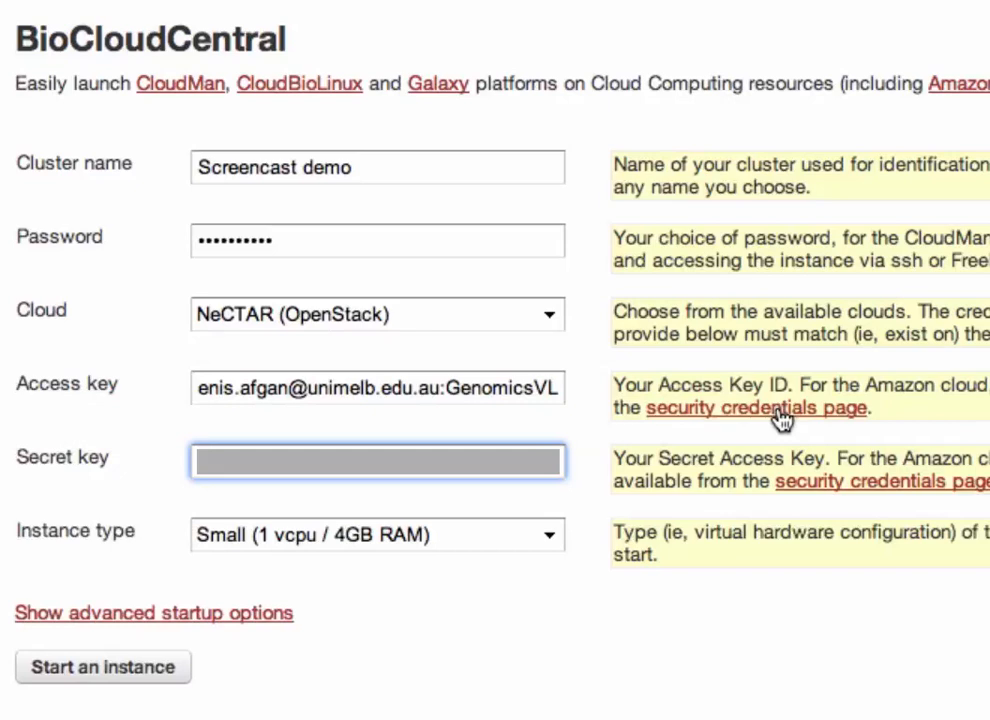
{"action": "mouse_move", "coordinate": [100, 538]}
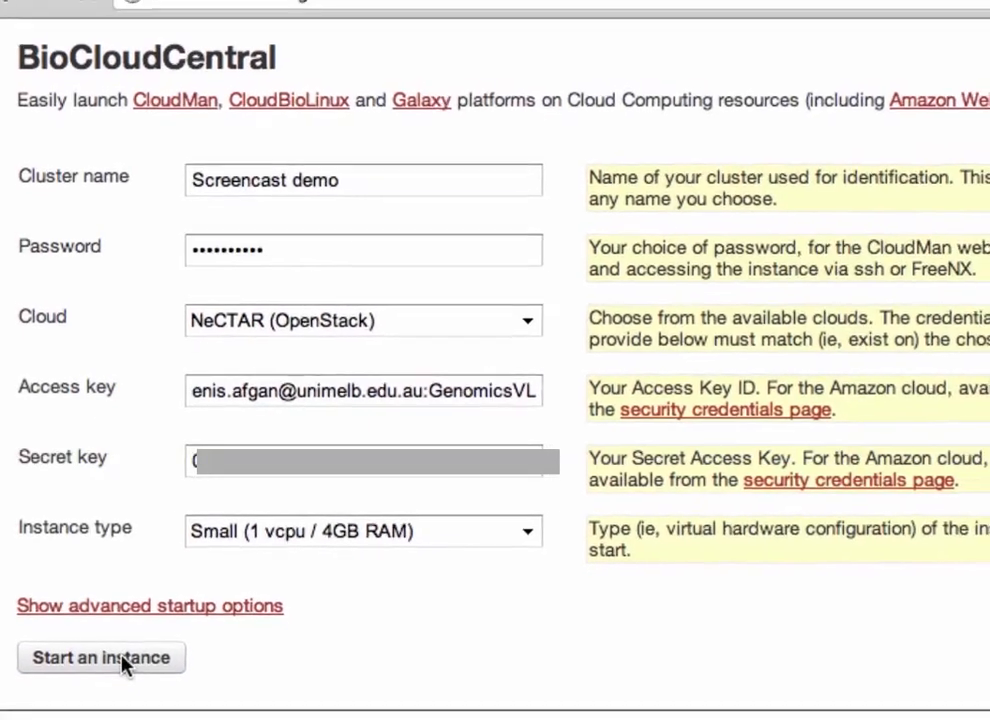
Start the instance so the cluster begins booting on NeCTAR
{"action": "left_click", "coordinate": [100, 658]}
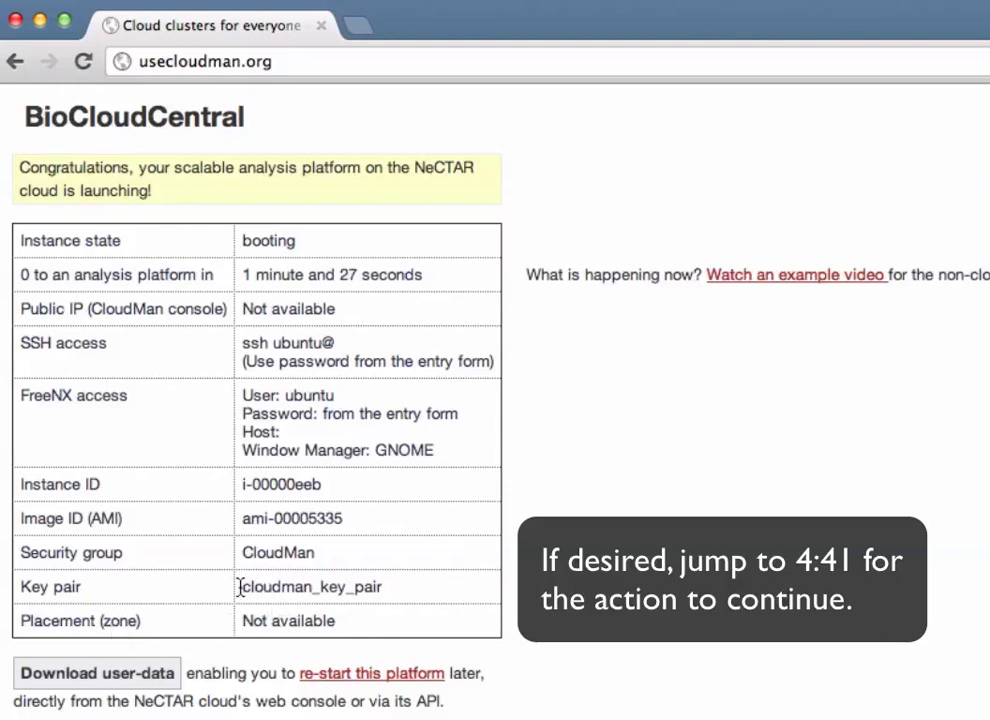
Select the key pair name on the instance details while it reaches running
{"action": "double_click", "coordinate": [310, 588]}
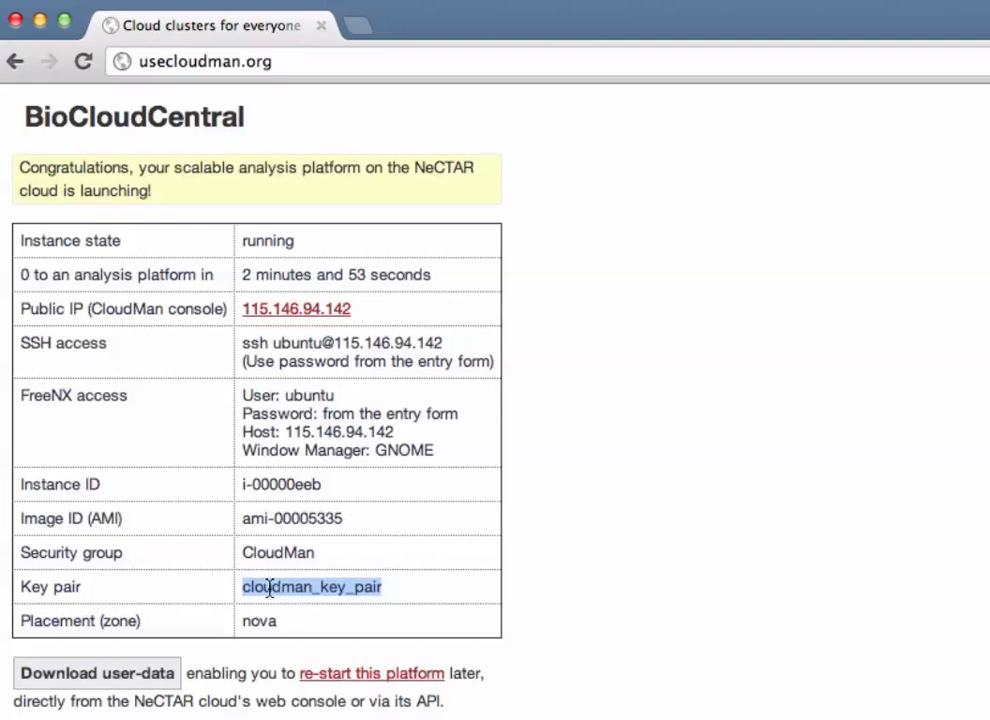
{"action": "mouse_move", "coordinate": [320, 368]}
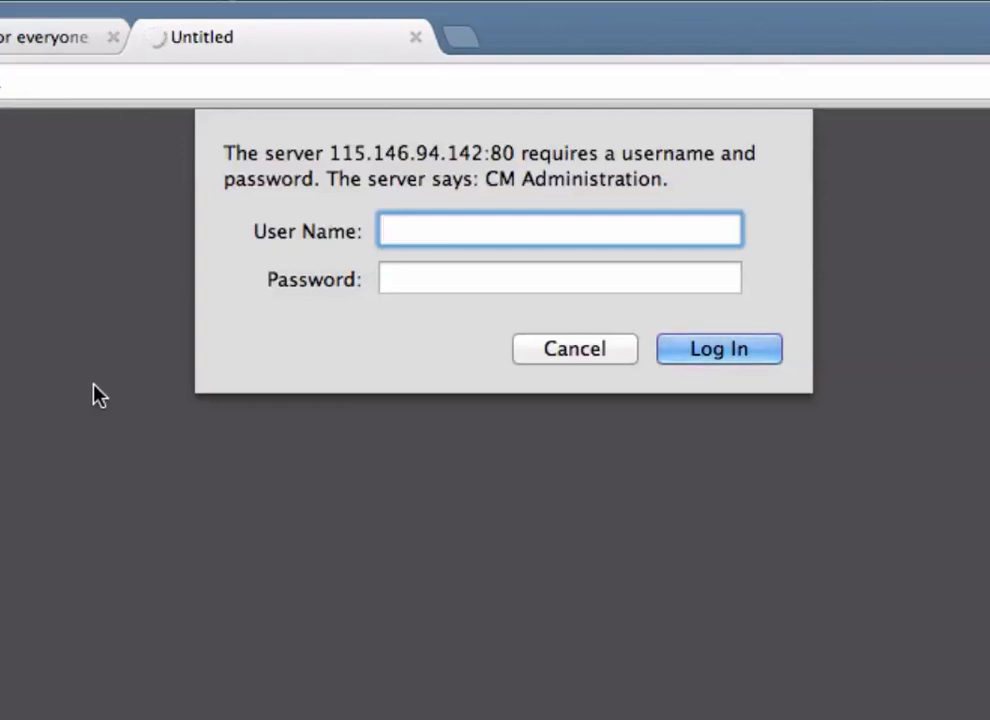
Authenticate to the CloudMan console at 115.146.94.142 with the cluster password
{"action": "left_click", "coordinate": [560, 278]}
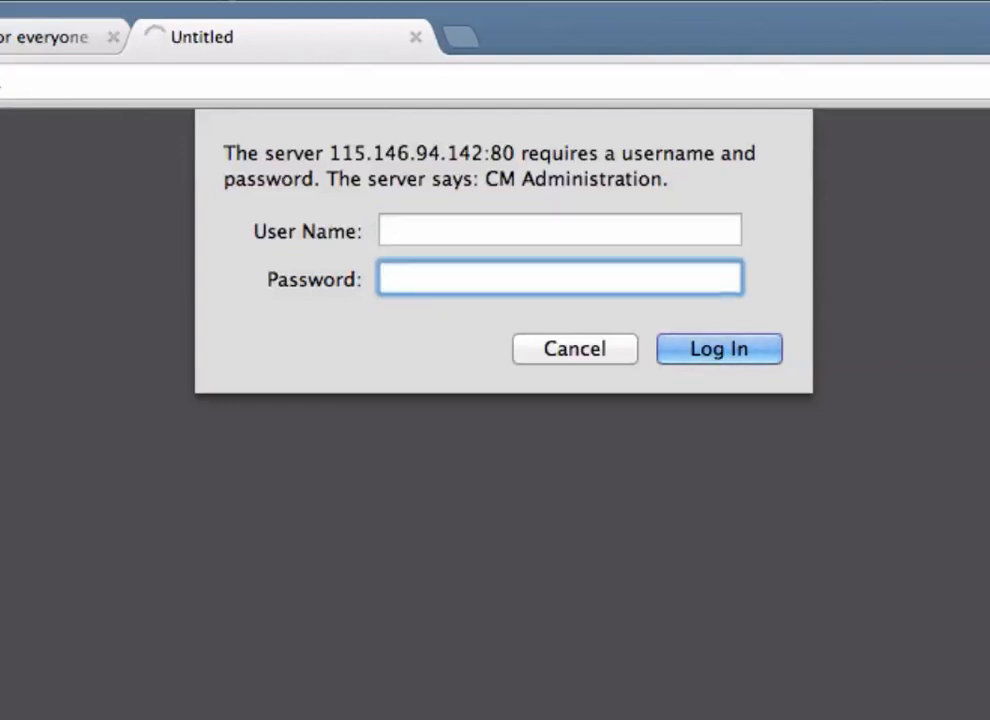
{"action": "left_click", "coordinate": [560, 278]}
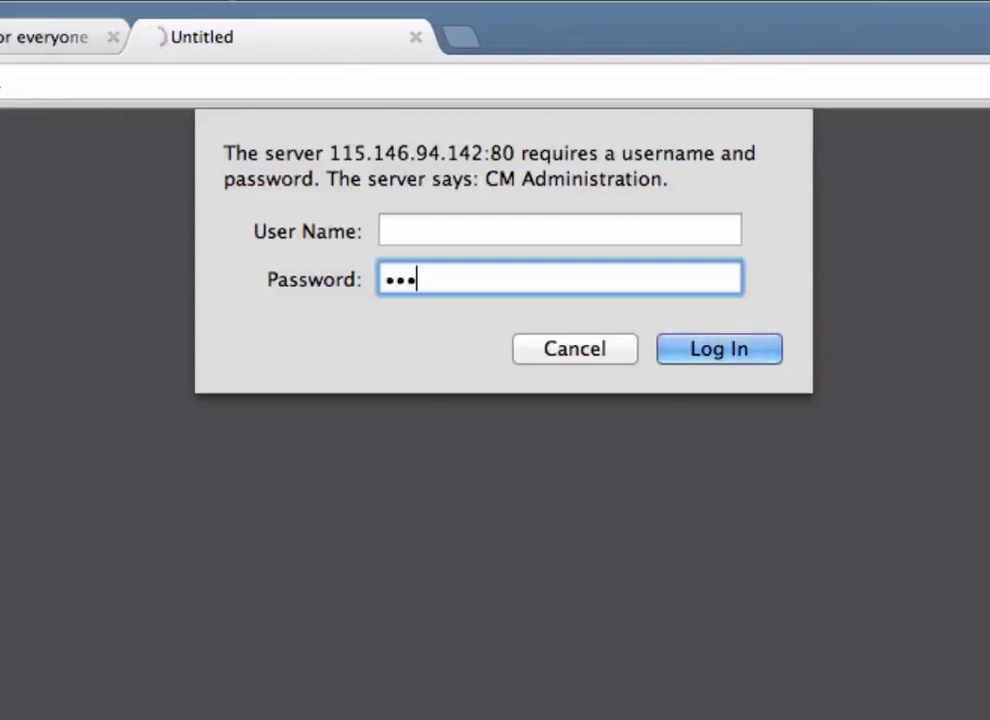
{"action": "left_click", "coordinate": [718, 348]}
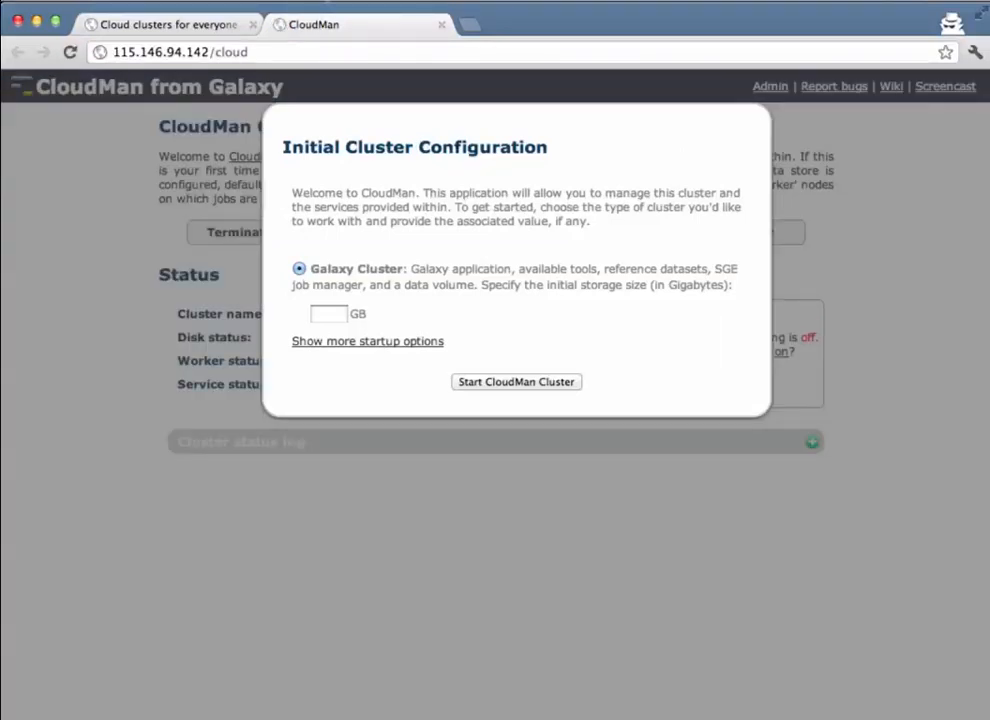
{"action": "mouse_move", "coordinate": [308, 350]}
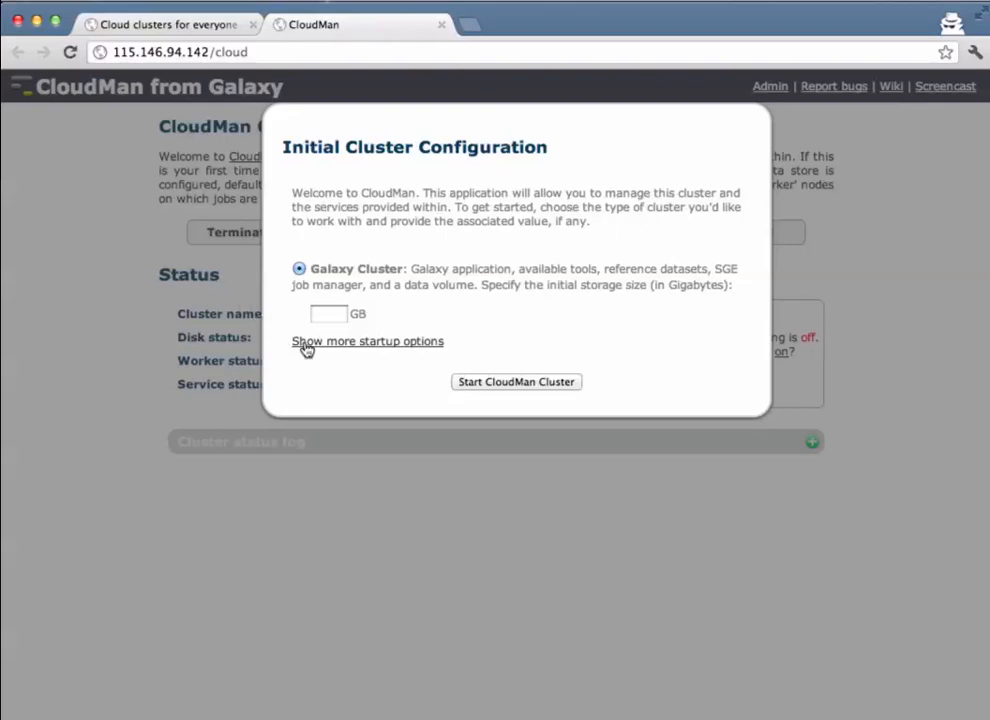
Reveal more startup options and start a Test Cluster (SGE only, no persistent storage)
{"action": "left_click", "coordinate": [368, 340]}
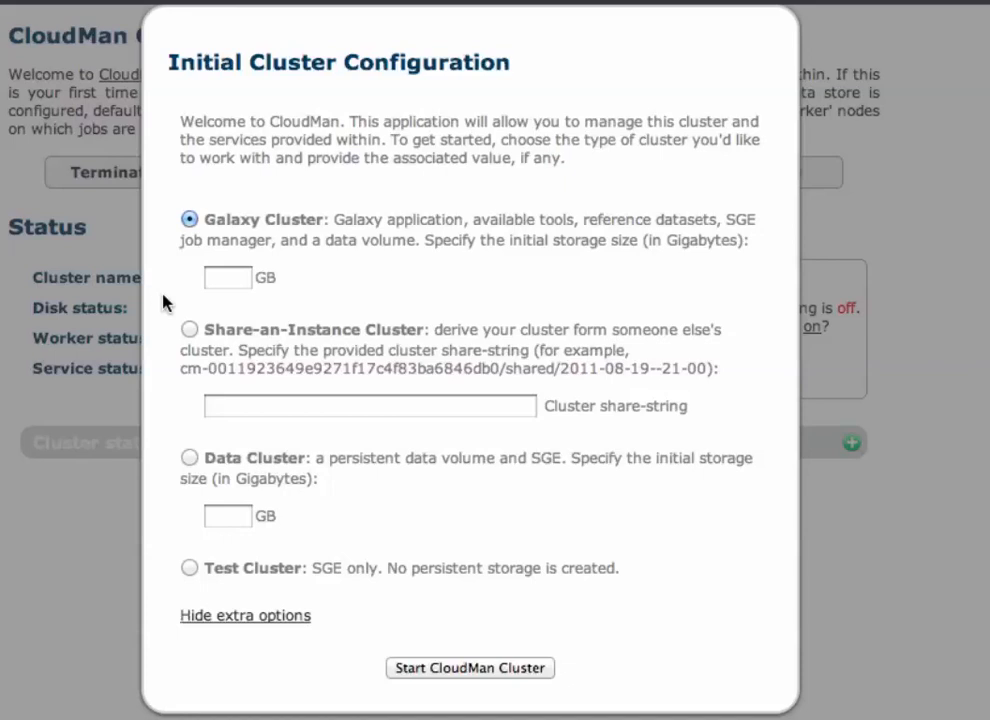
{"action": "mouse_move", "coordinate": [200, 308]}
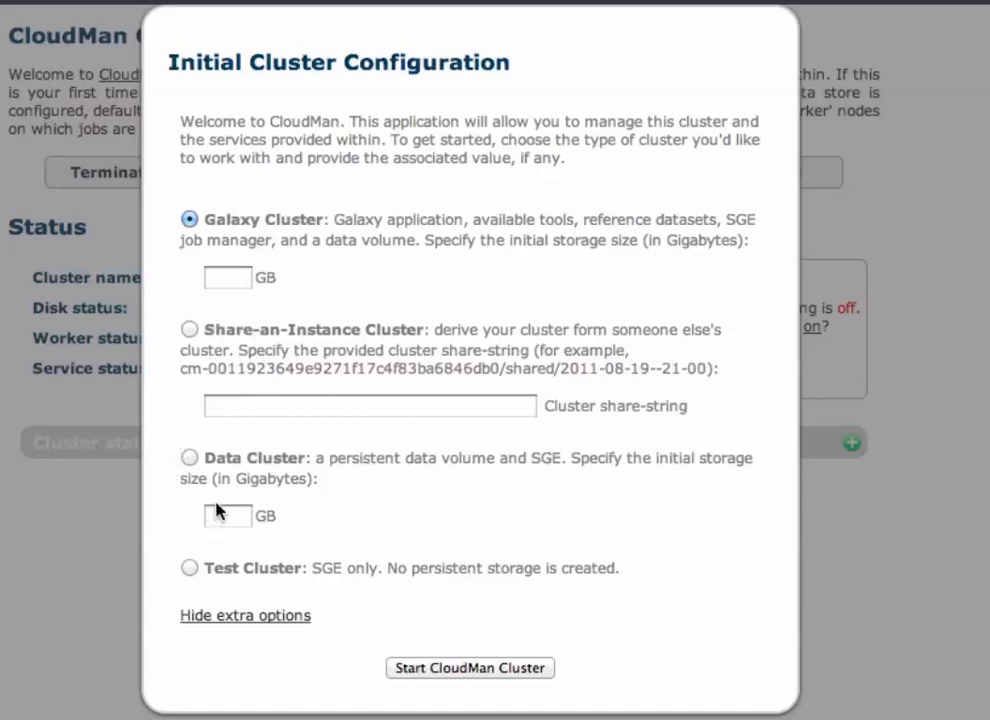
{"action": "mouse_move", "coordinate": [180, 544]}
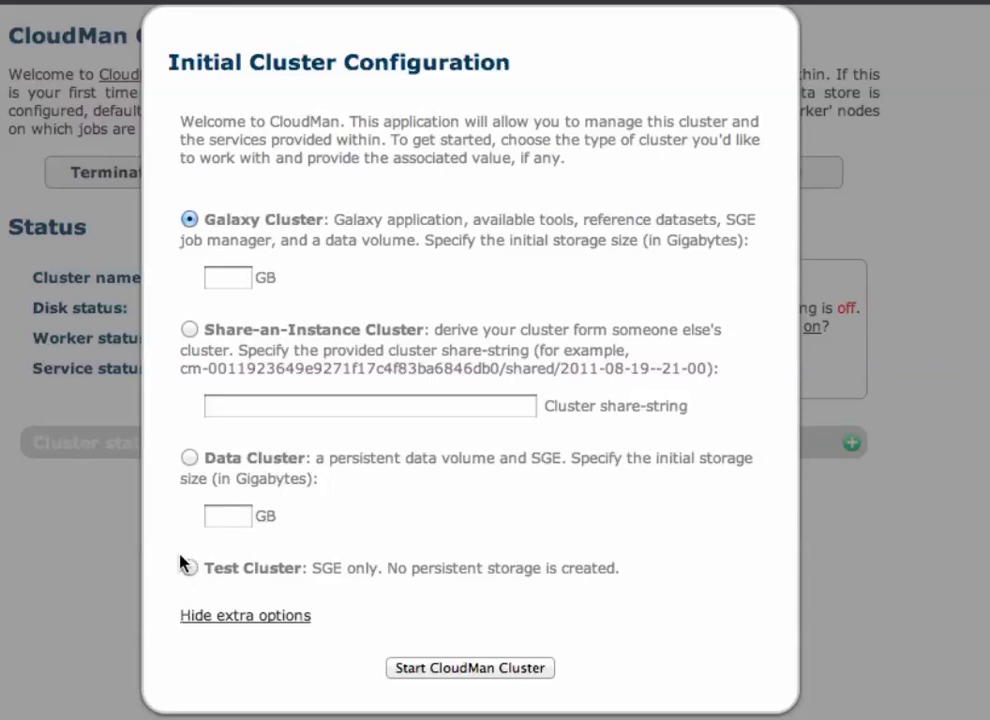
{"action": "left_click", "coordinate": [188, 568]}
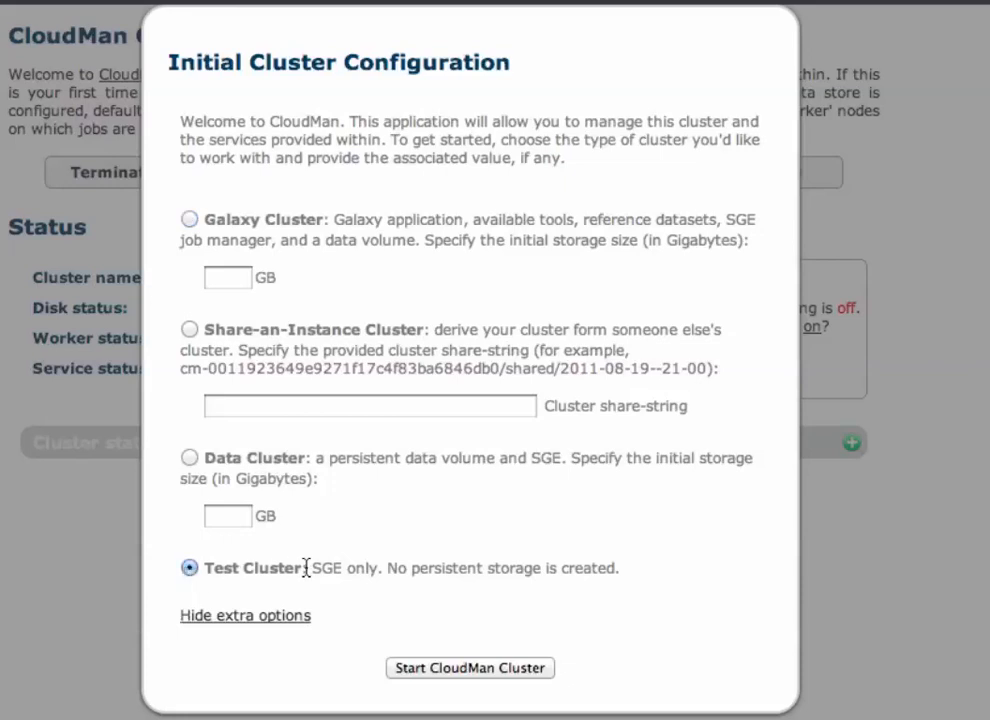
{"action": "mouse_move", "coordinate": [410, 576]}
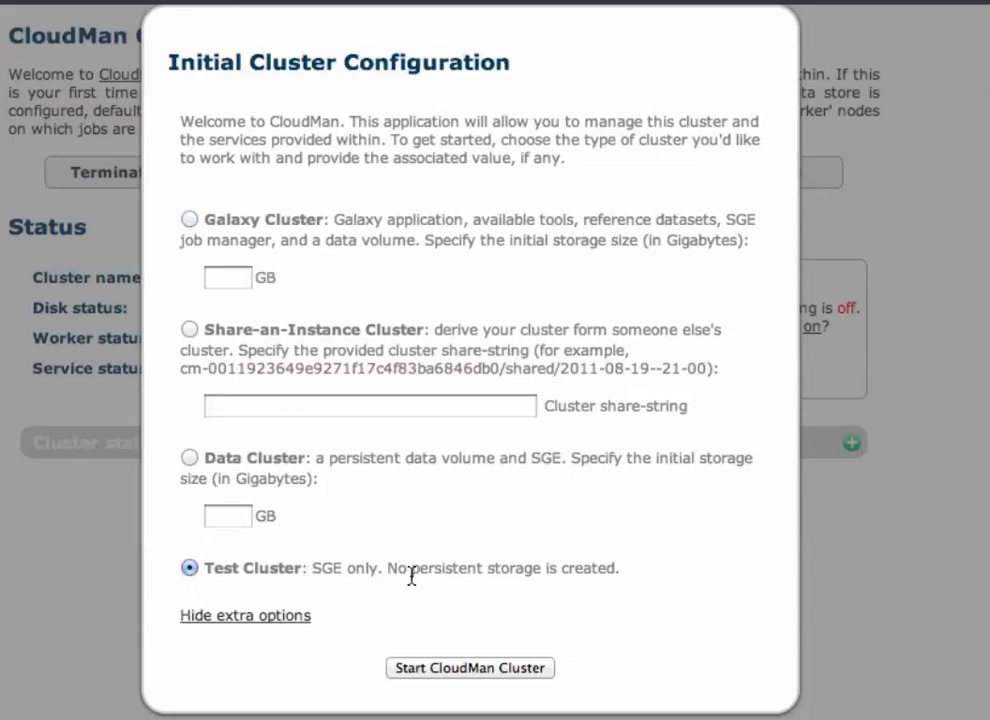
{"action": "left_click", "coordinate": [468, 668]}
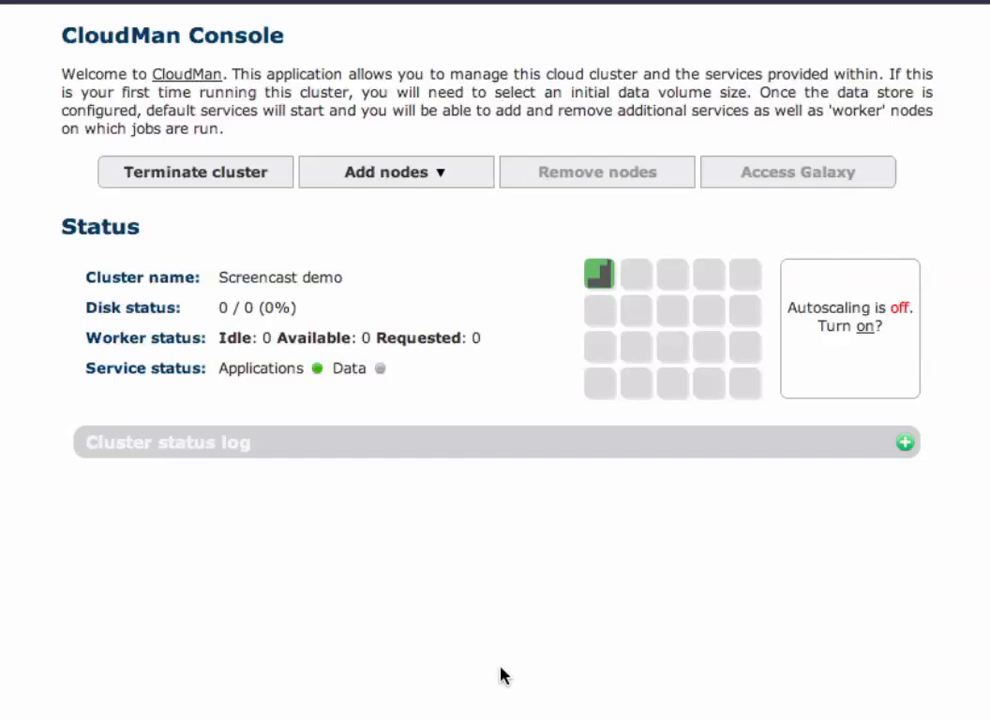
{"action": "mouse_move", "coordinate": [378, 398]}
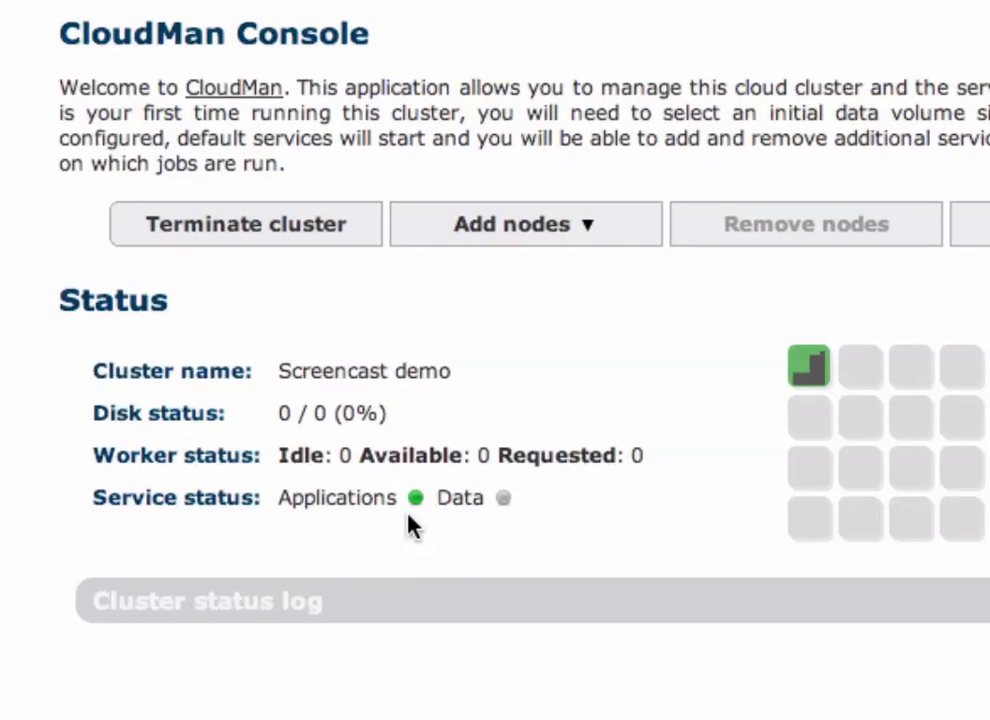
{"action": "mouse_move", "coordinate": [458, 476]}
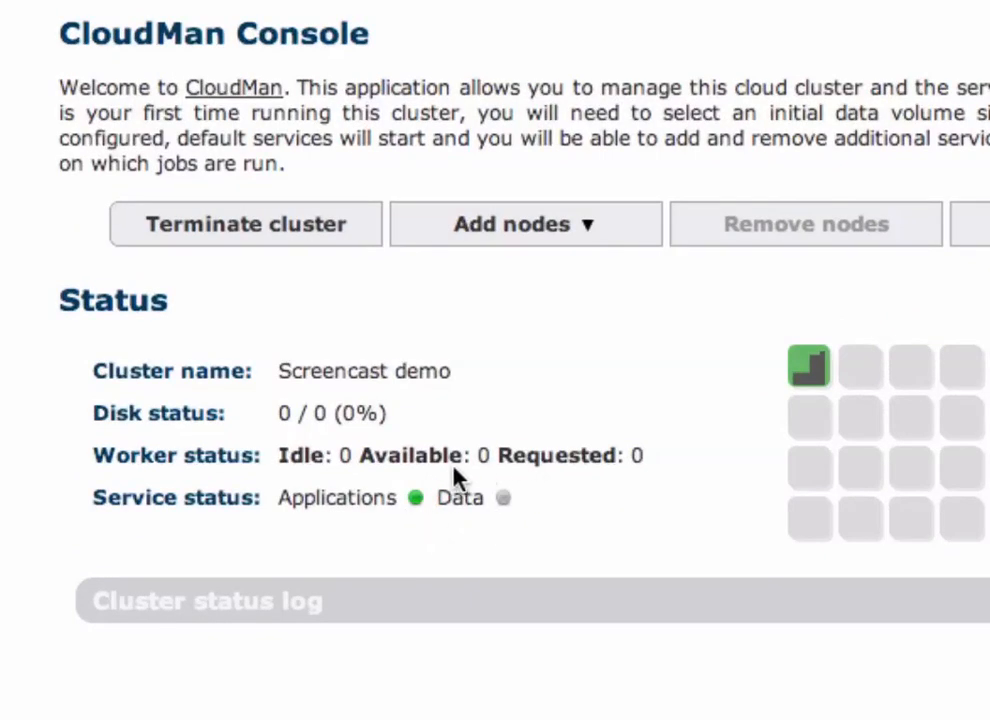
{"action": "scroll", "scroll_direction": "up", "scroll_amount": 3}
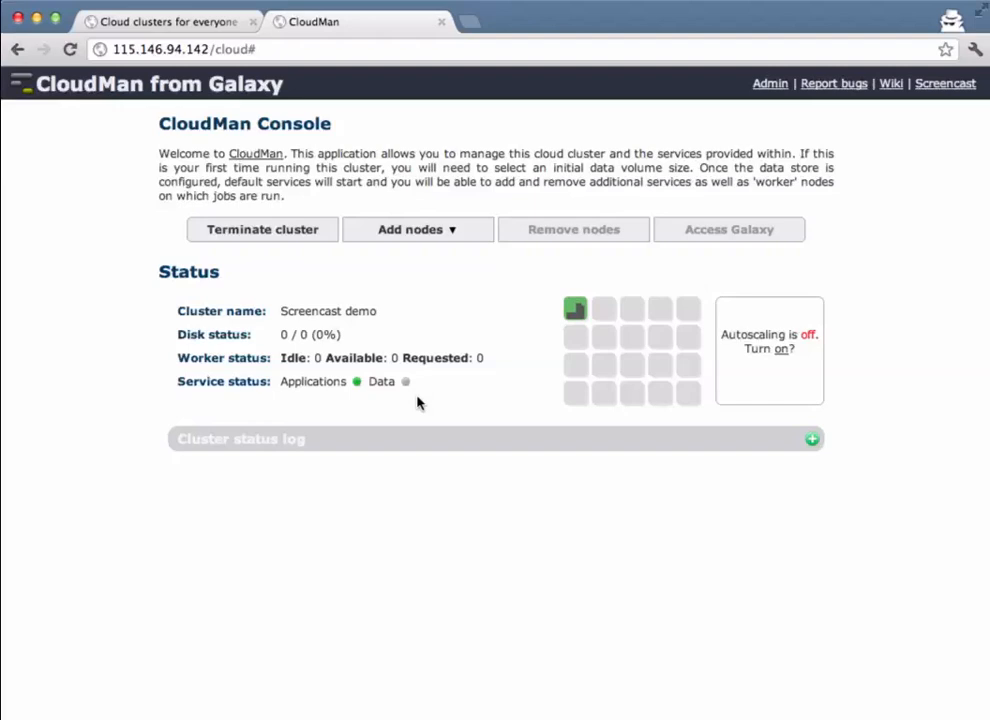
{"action": "mouse_move", "coordinate": [432, 372]}
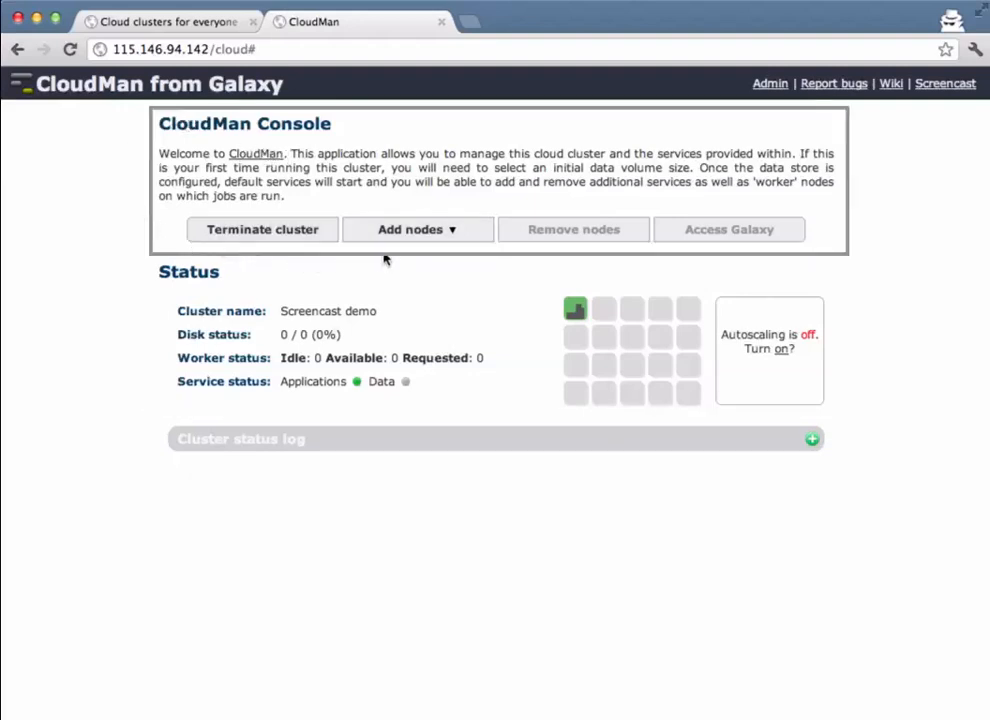
{"action": "mouse_move", "coordinate": [390, 256]}
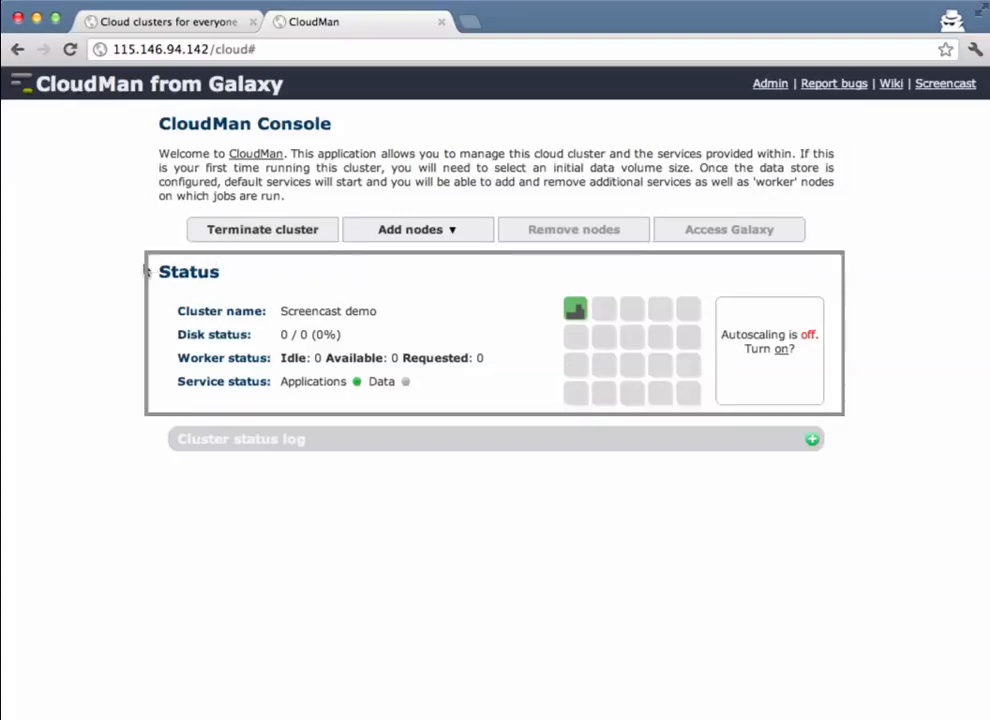
{"action": "mouse_move", "coordinate": [152, 286]}
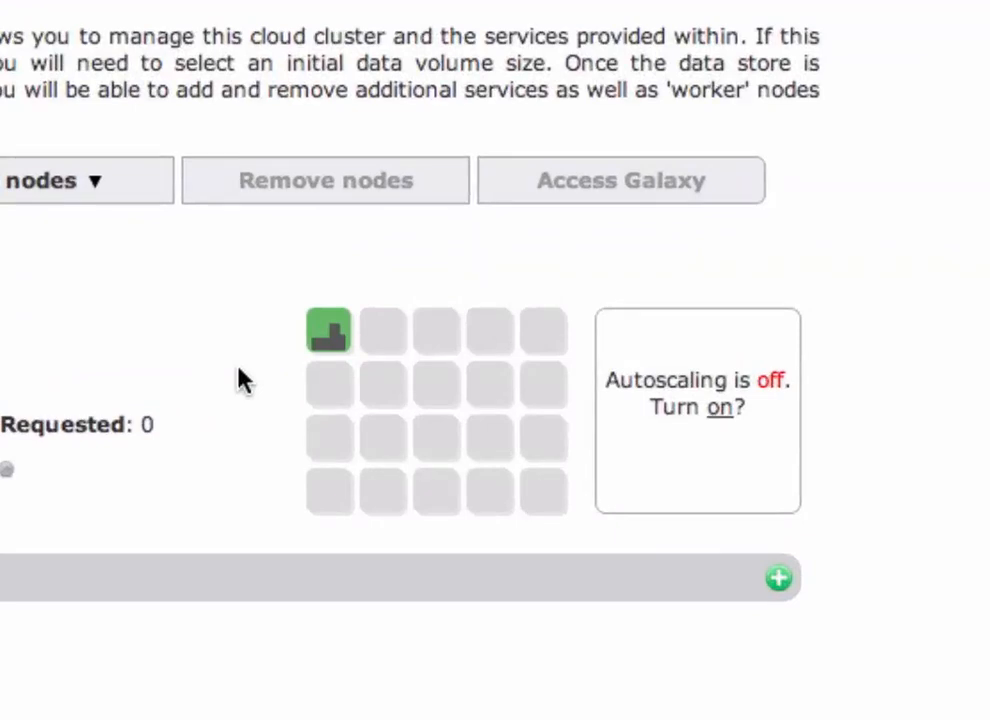
{"action": "mouse_move", "coordinate": [272, 400]}
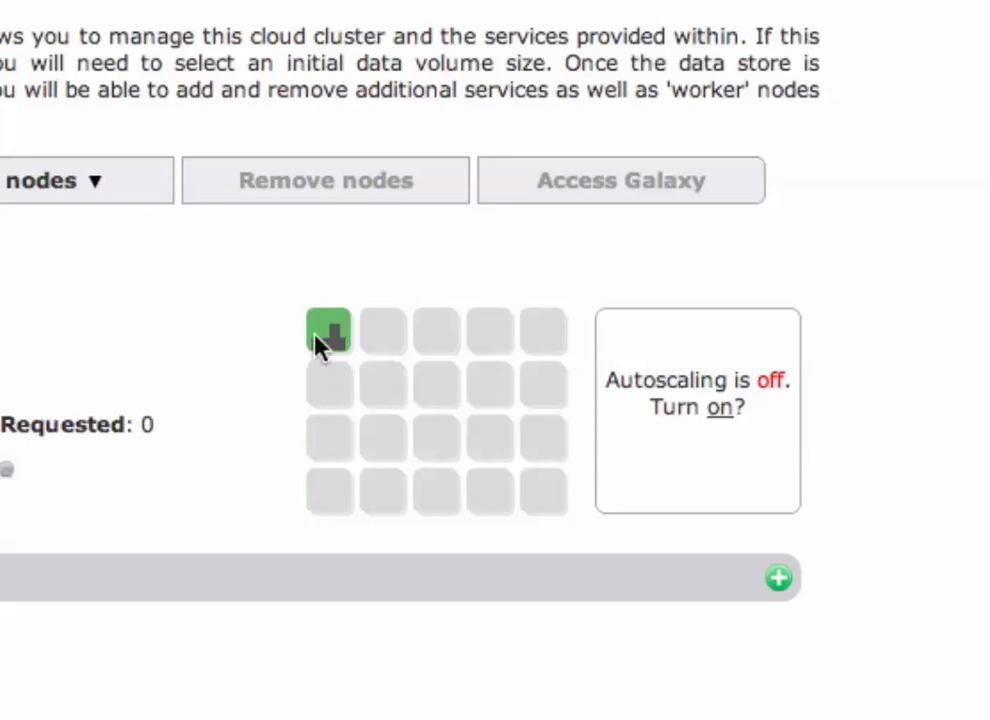
{"action": "mouse_move", "coordinate": [284, 378]}
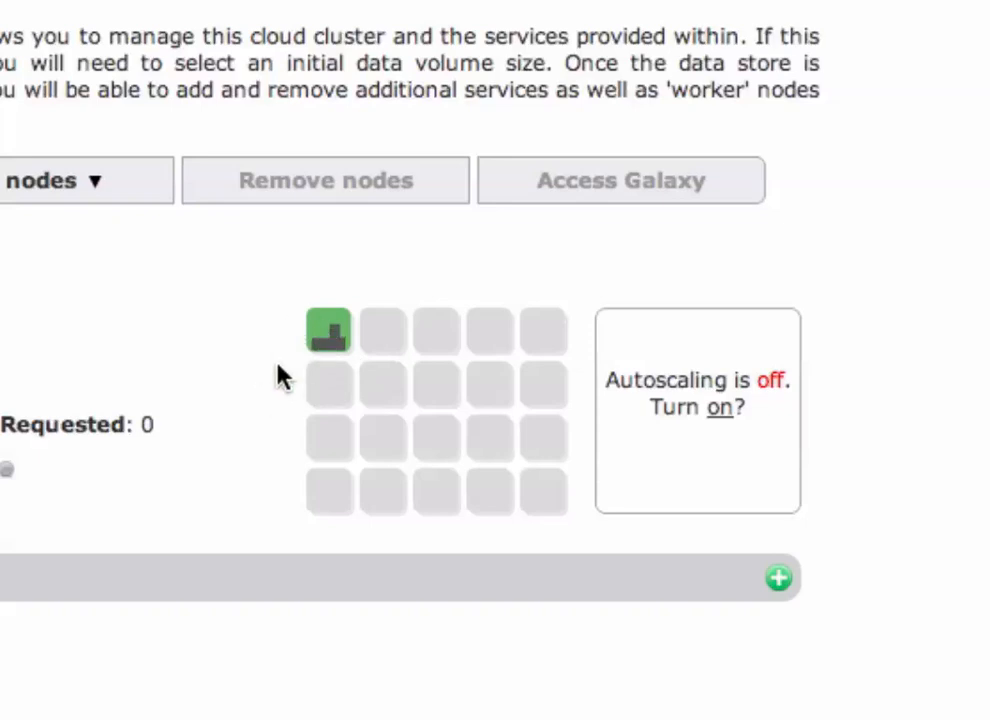
{"action": "mouse_move", "coordinate": [344, 320]}
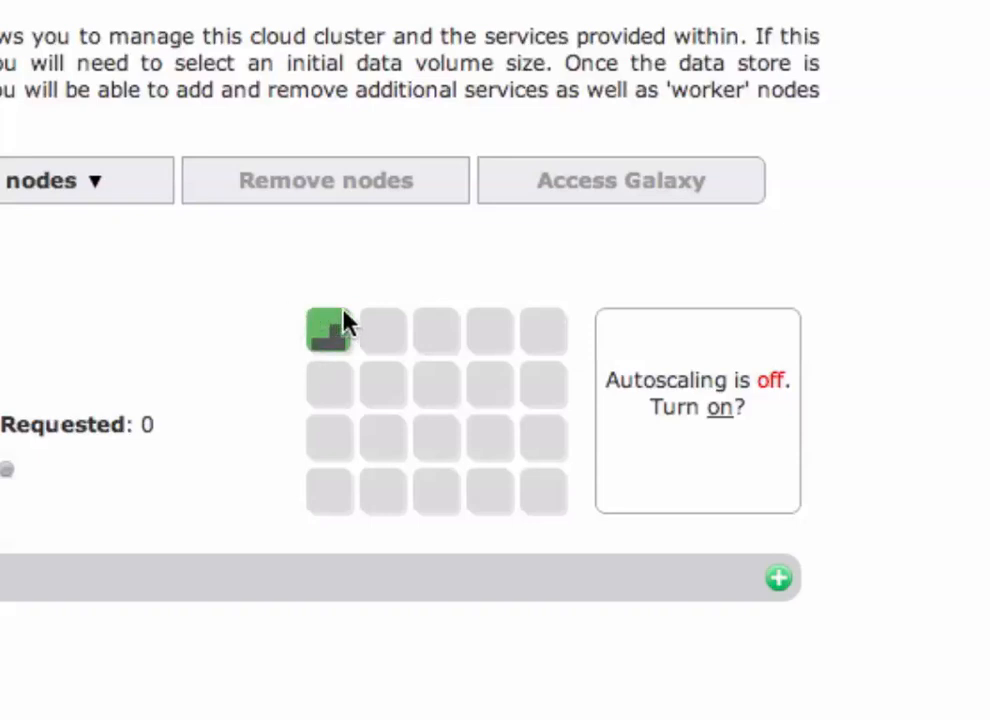
{"action": "mouse_move", "coordinate": [268, 332]}
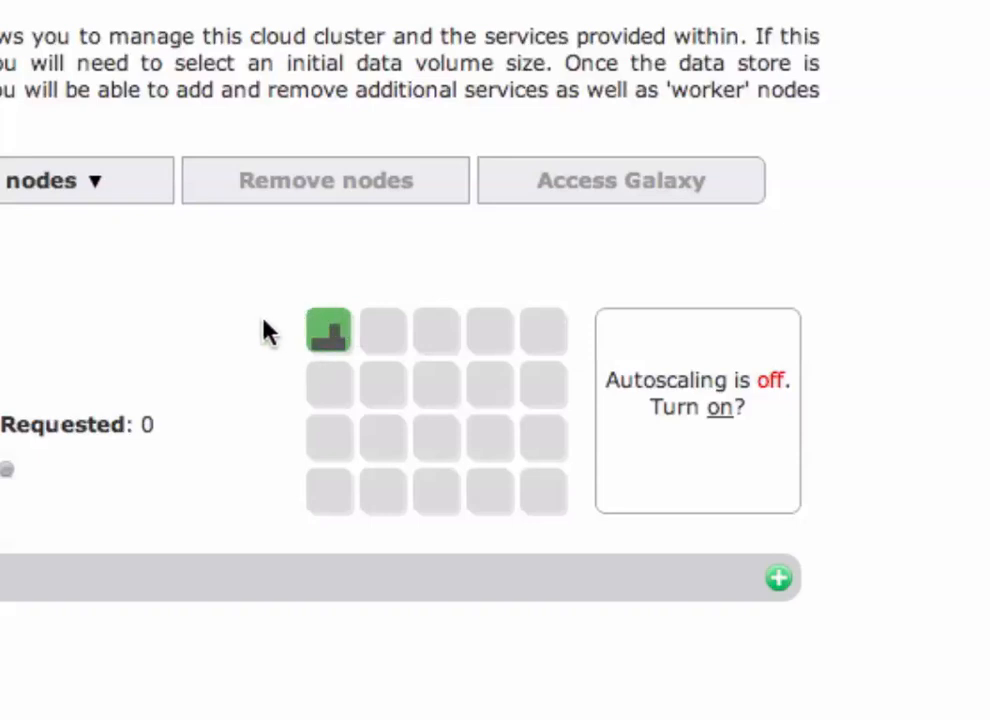
{"action": "mouse_move", "coordinate": [280, 330]}
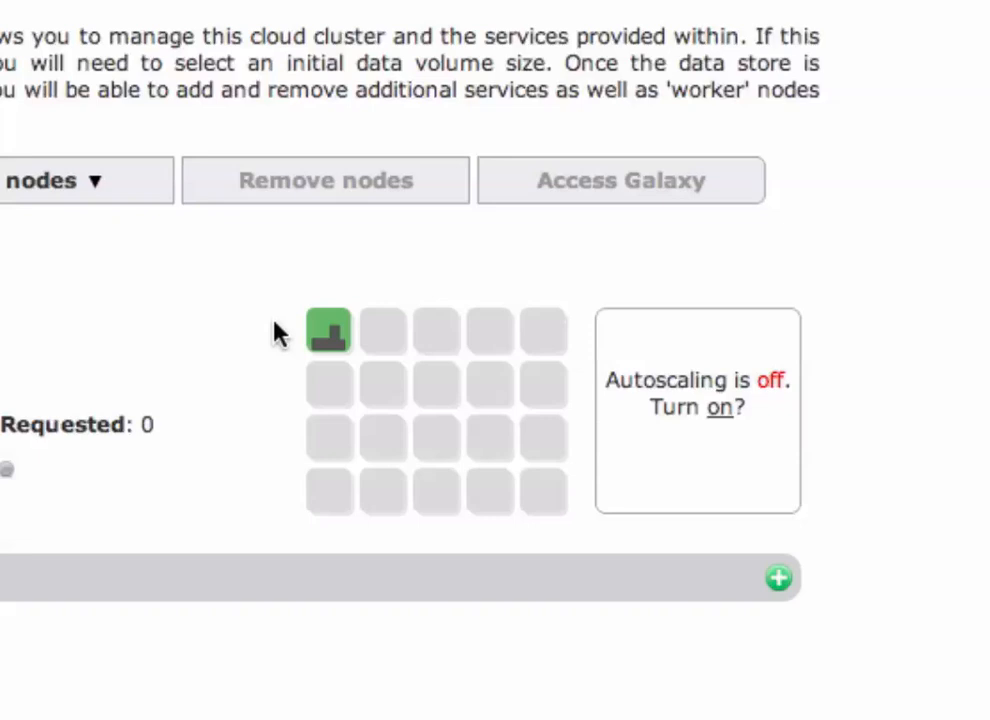
{"action": "mouse_move", "coordinate": [284, 344]}
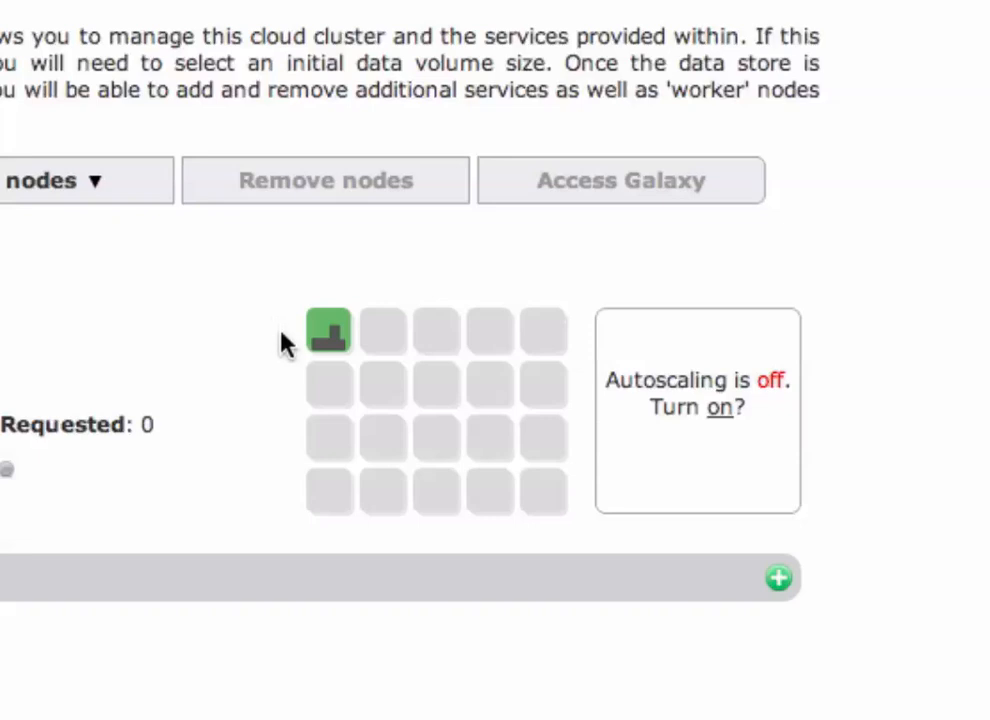
{"action": "mouse_move", "coordinate": [328, 360]}
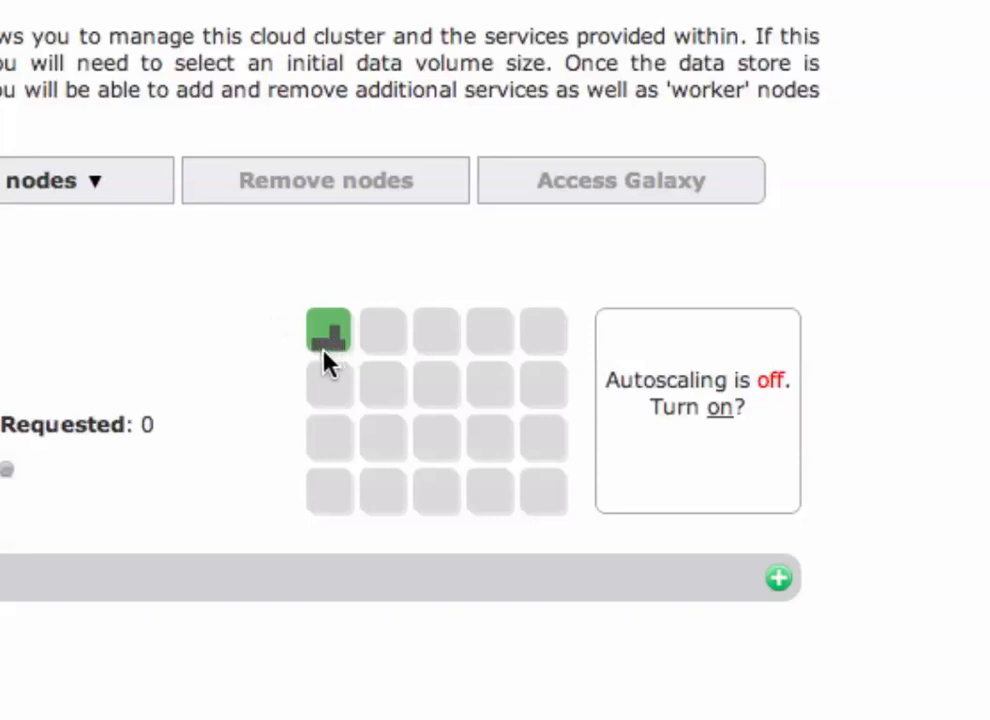
{"action": "mouse_move", "coordinate": [272, 342]}
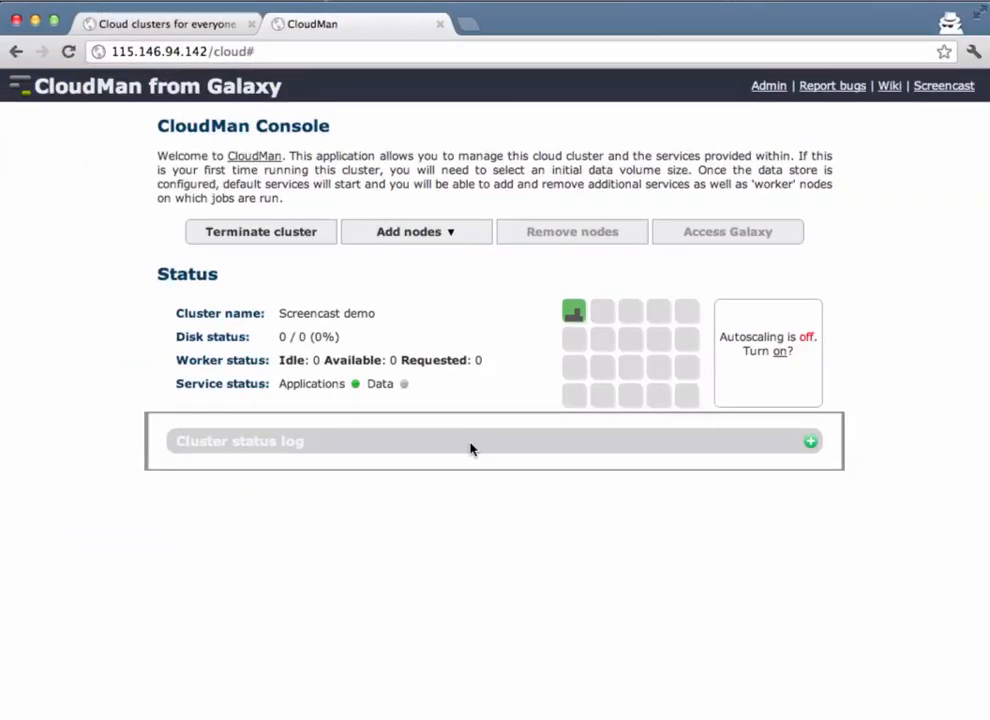
{"action": "left_click", "coordinate": [808, 442]}
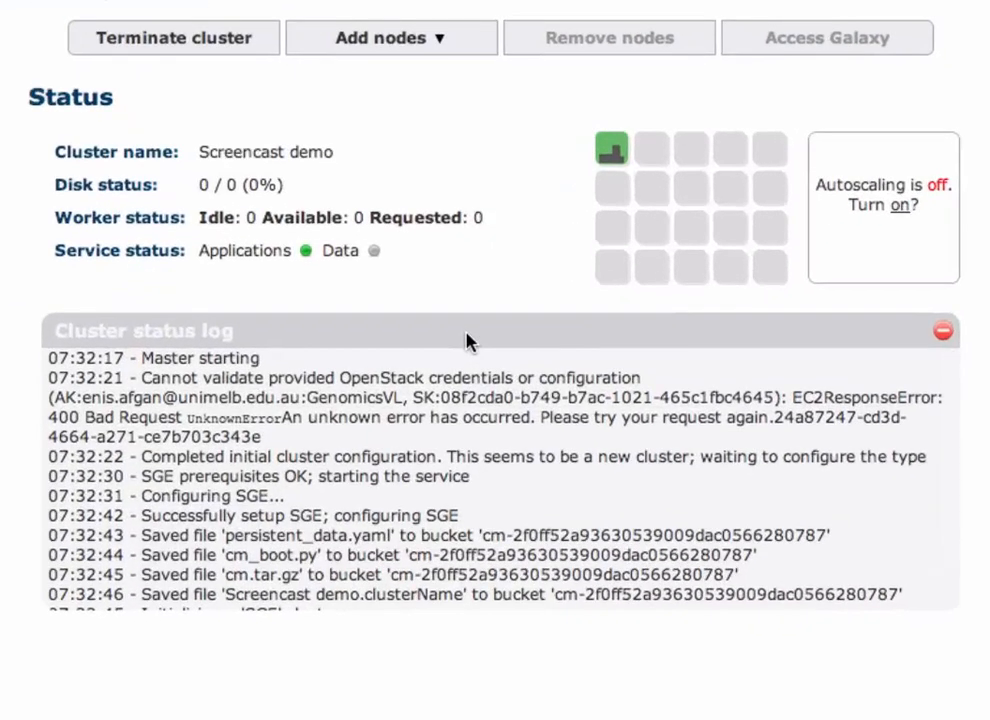
{"action": "mouse_move", "coordinate": [424, 400]}
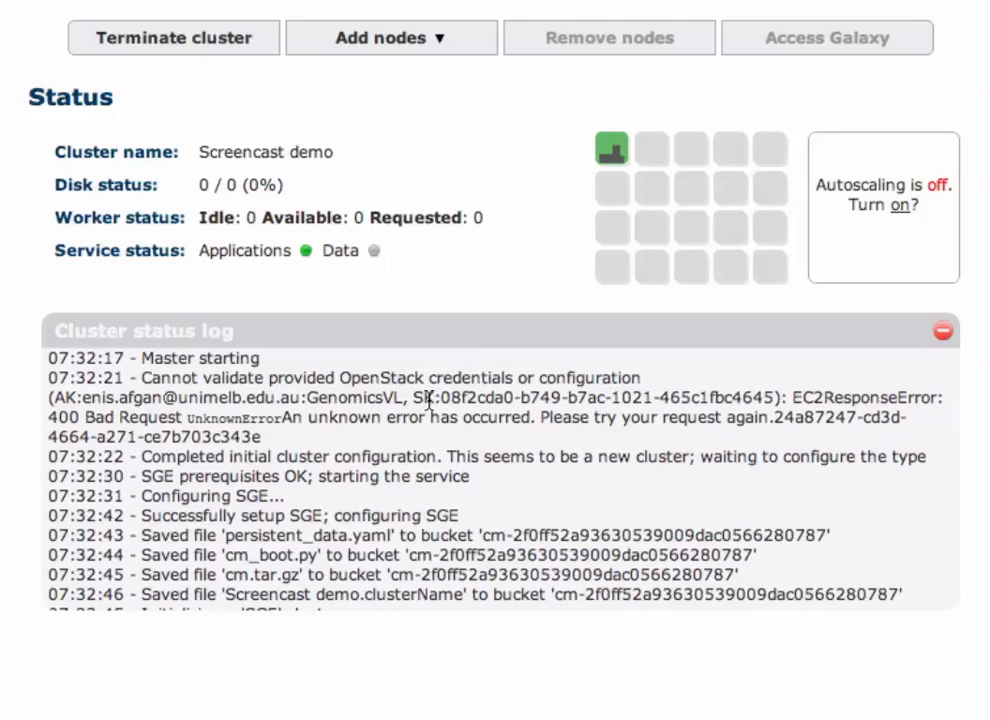
{"action": "scroll", "scroll_direction": "down", "scroll_amount": 3}
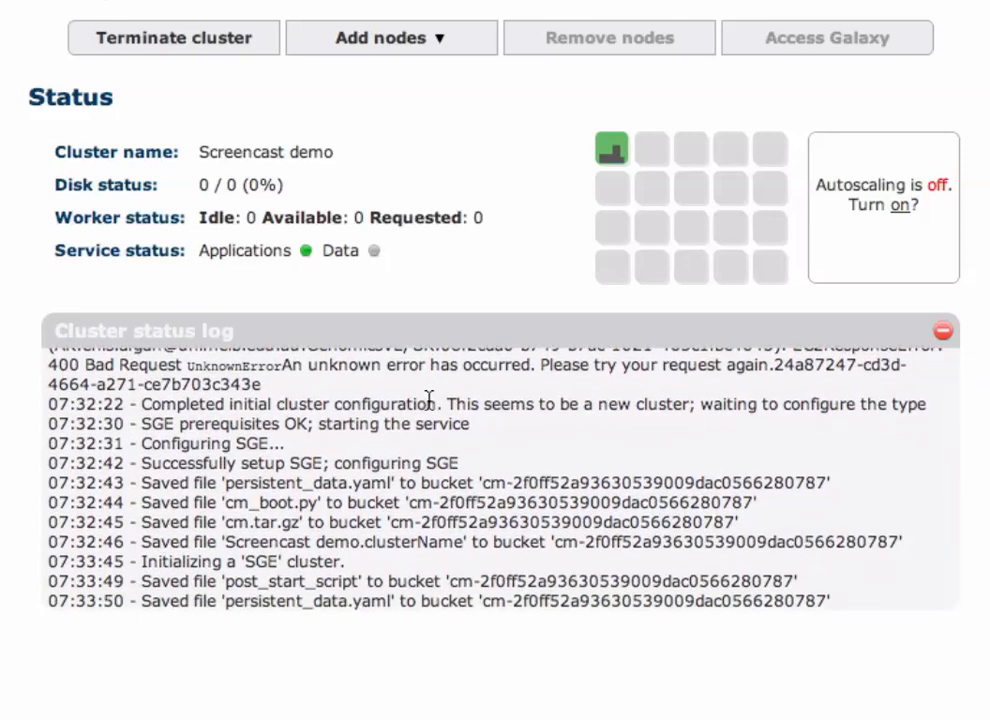
{"action": "mouse_move", "coordinate": [436, 336]}
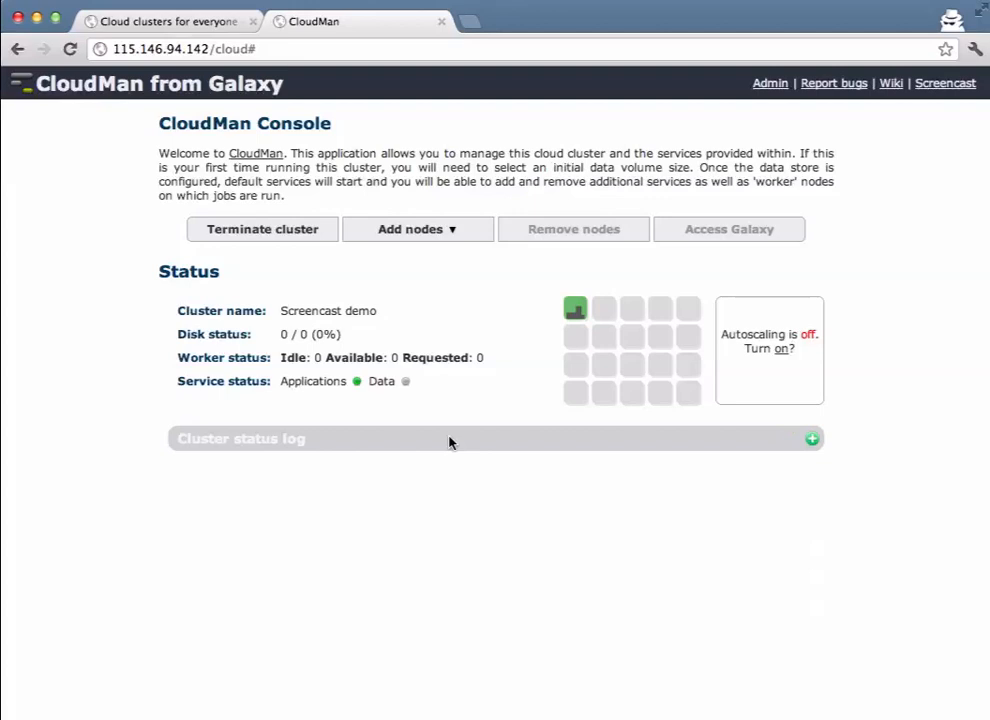
{"action": "mouse_move", "coordinate": [332, 290]}
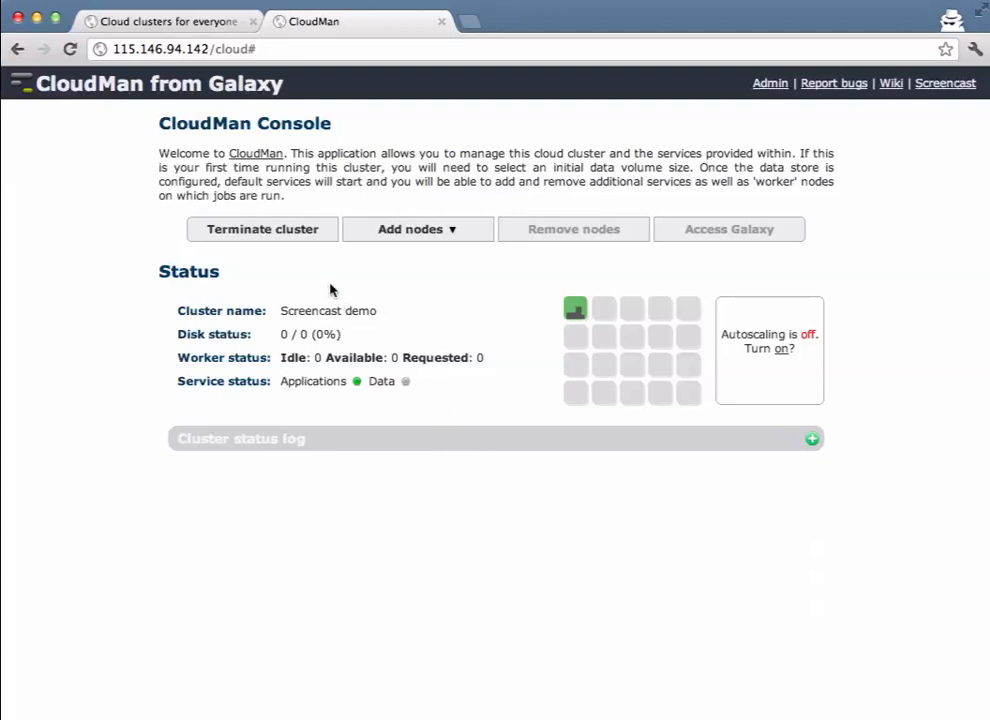
{"action": "mouse_move", "coordinate": [304, 276]}
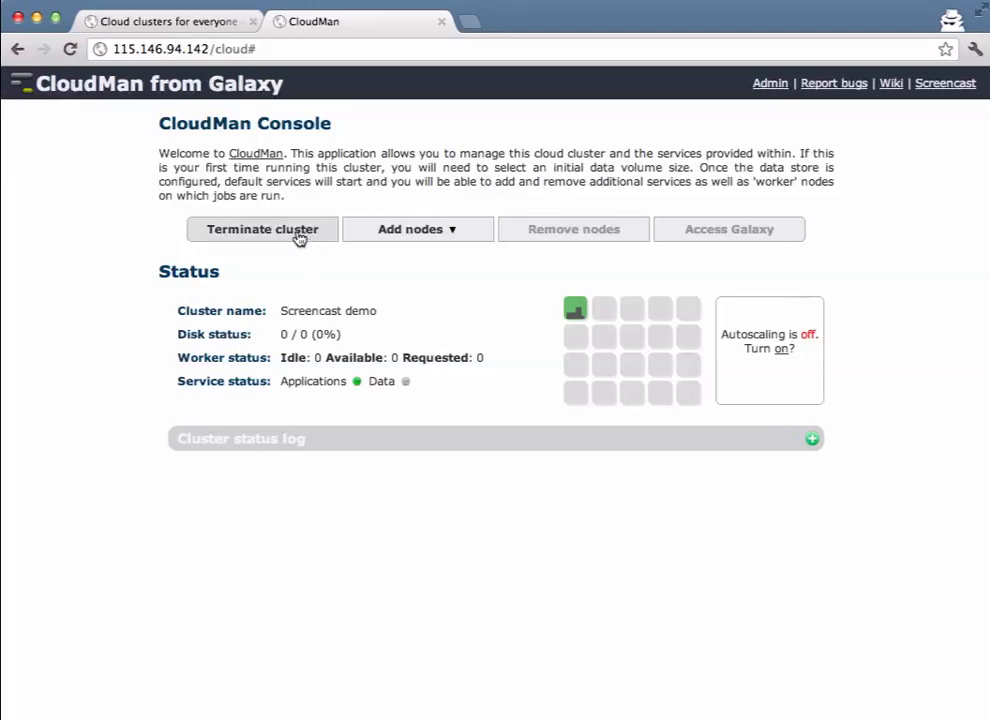
Request cluster termination, bringing up the power-off confirmation
{"action": "left_click", "coordinate": [262, 228]}
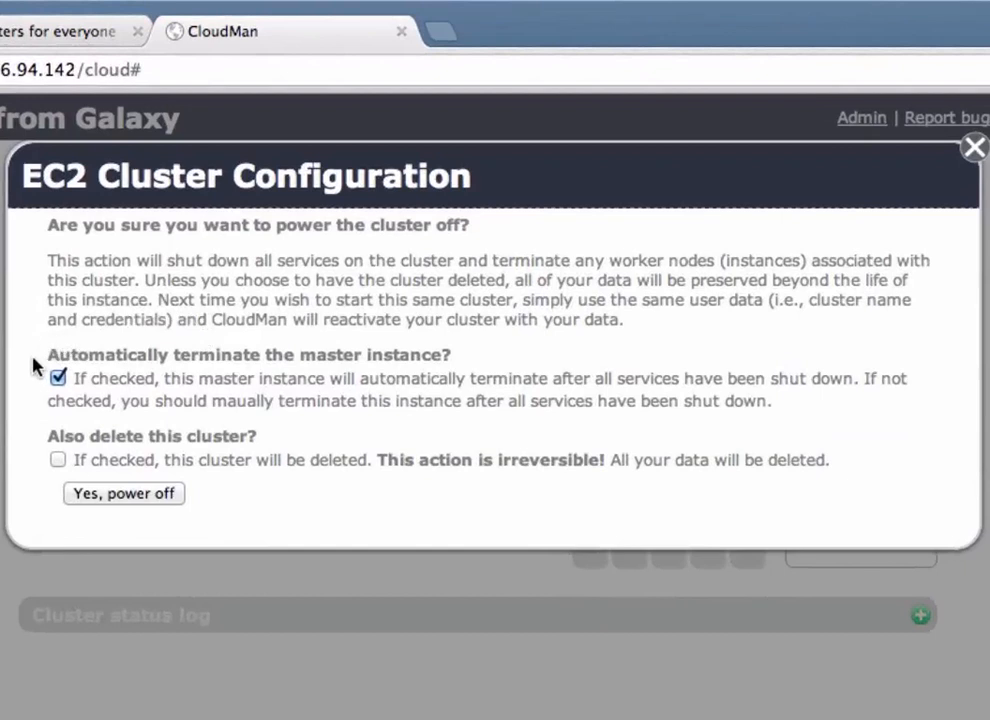
{"action": "mouse_move", "coordinate": [34, 432]}
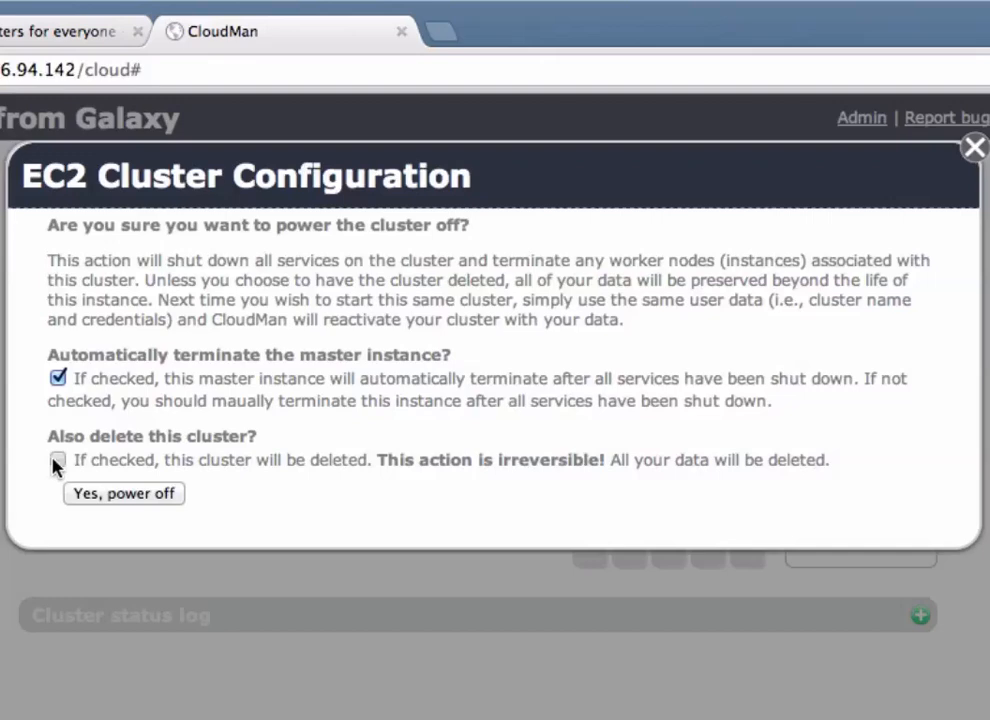
Tick 'Also delete this cluster?' and confirm 'Yes, power off' with master termination kept
{"action": "left_click", "coordinate": [56, 460]}
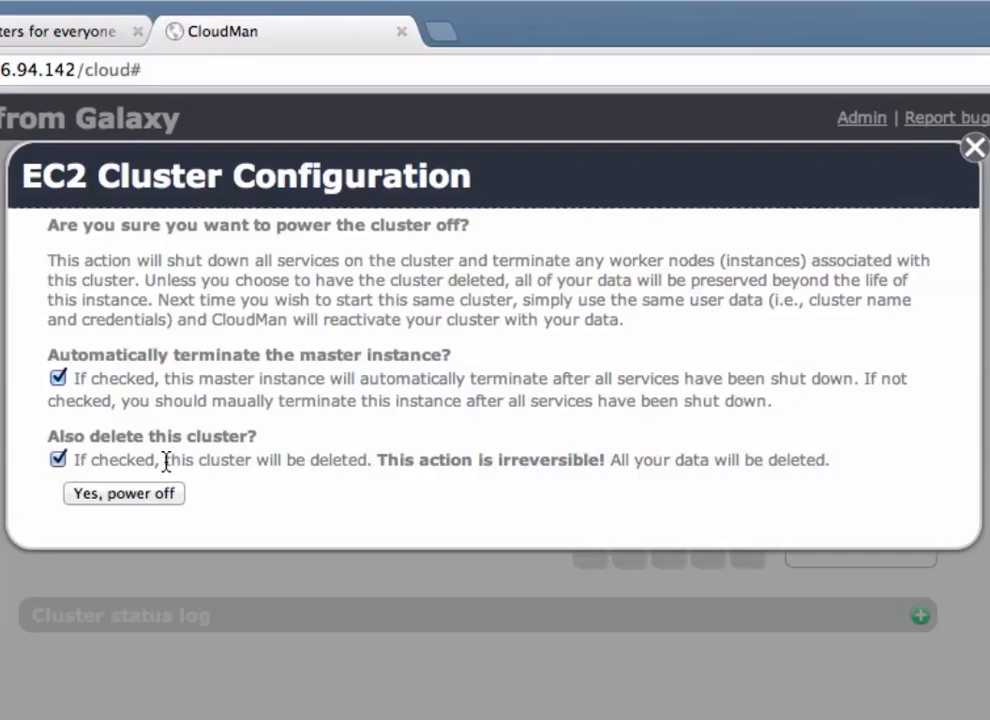
{"action": "left_click", "coordinate": [124, 492]}
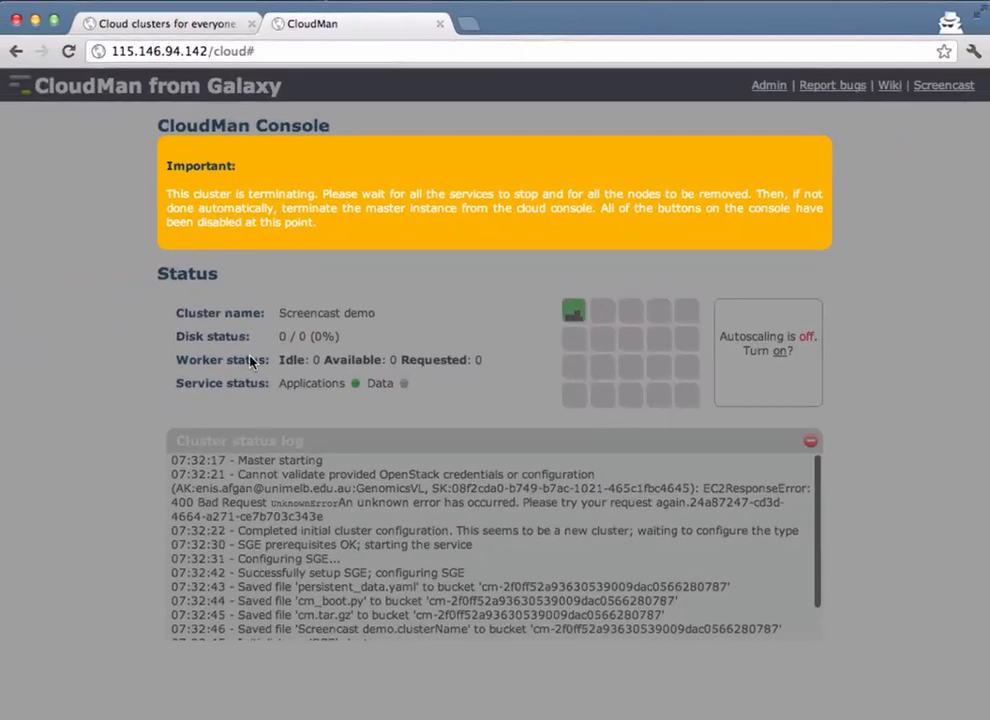